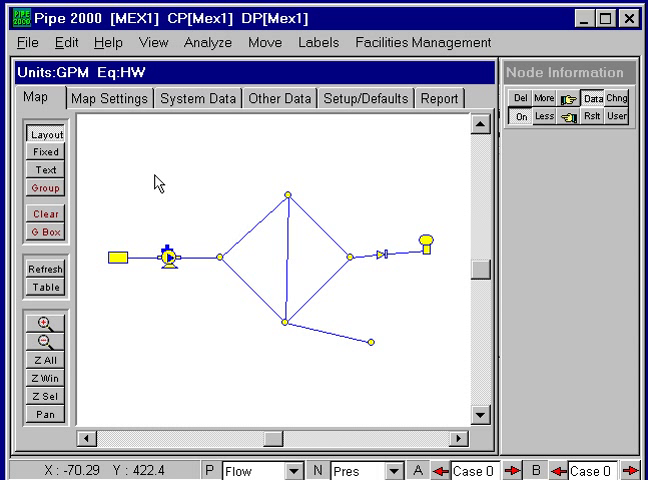
mouse_move(170, 200)
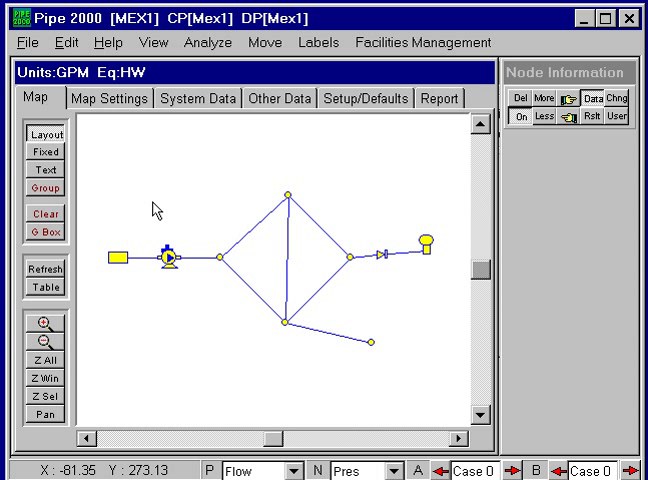
mouse_move(170, 210)
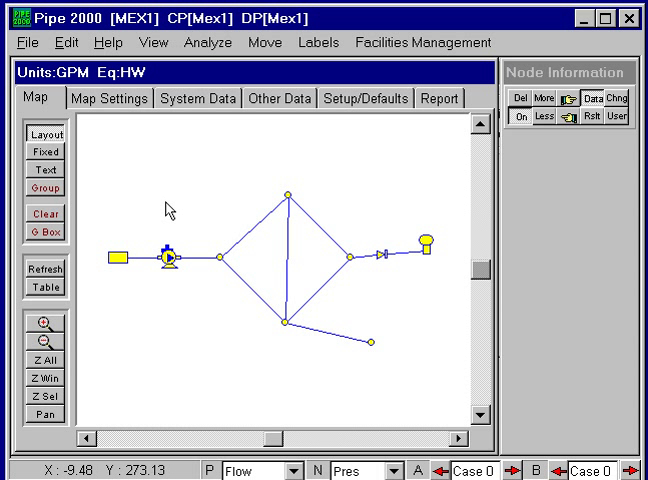
Step: Start a new network file, declining to save the current example
click(30, 50)
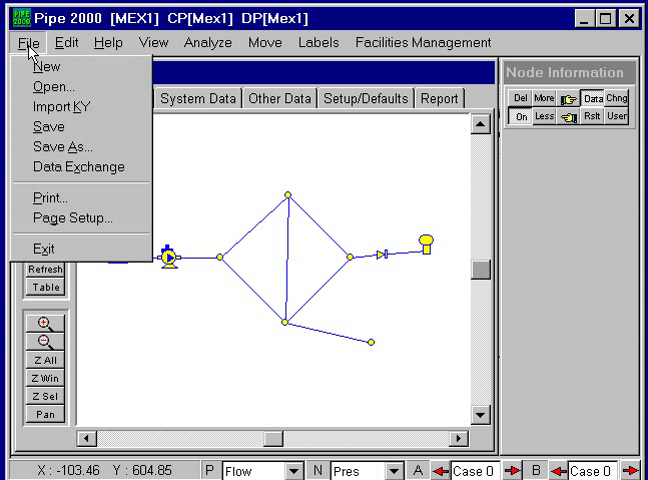
click(46, 66)
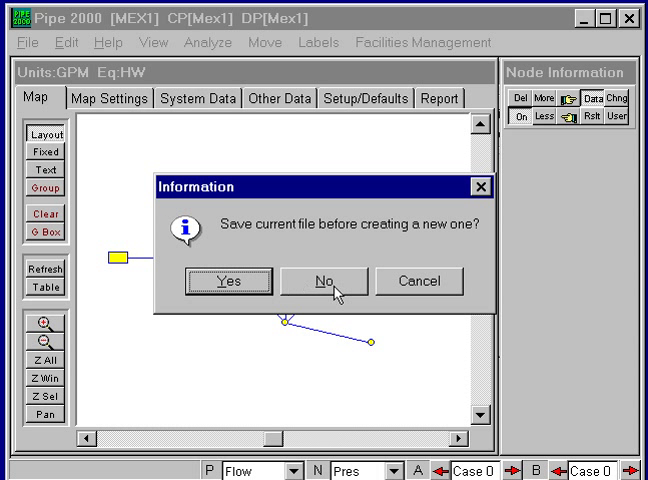
click(322, 280)
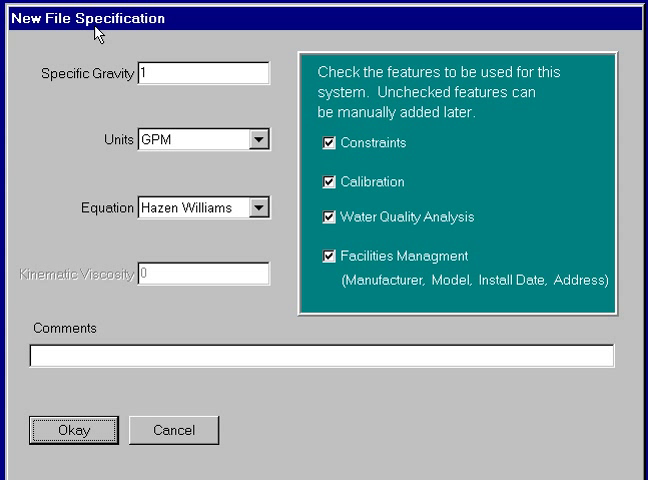
mouse_move(116, 40)
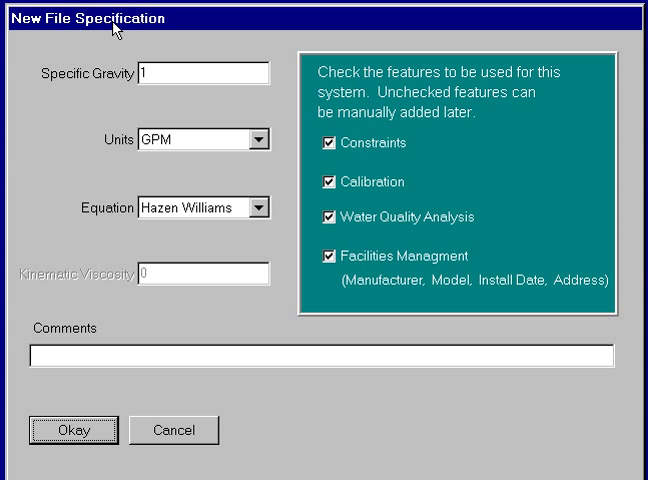
mouse_move(100, 92)
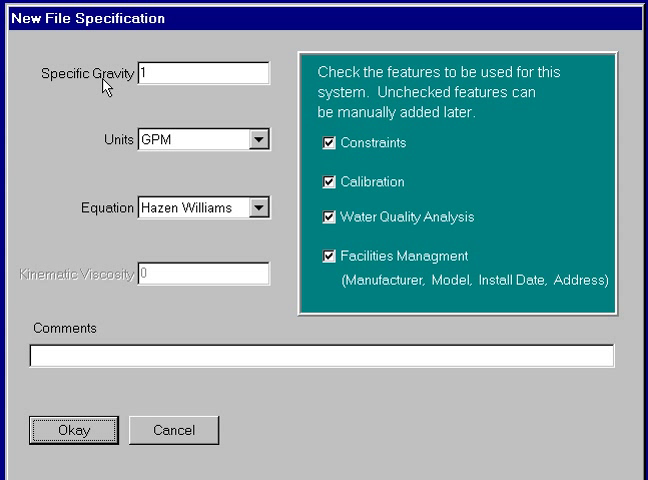
Step: Confirm the New File Specification with GPM units and the Hazen Williams equation
click(252, 140)
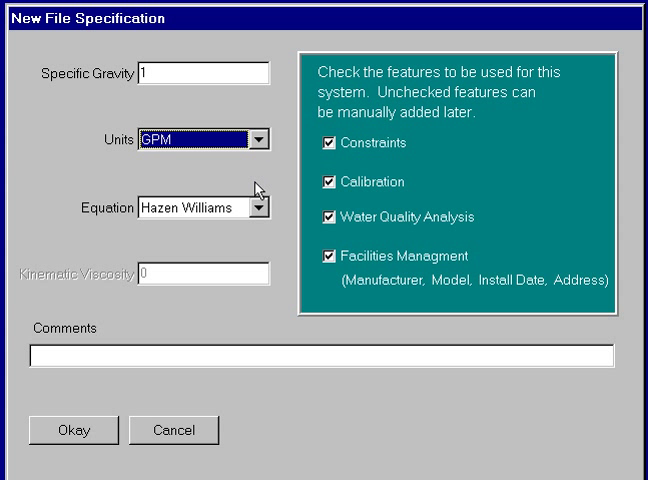
click(258, 206)
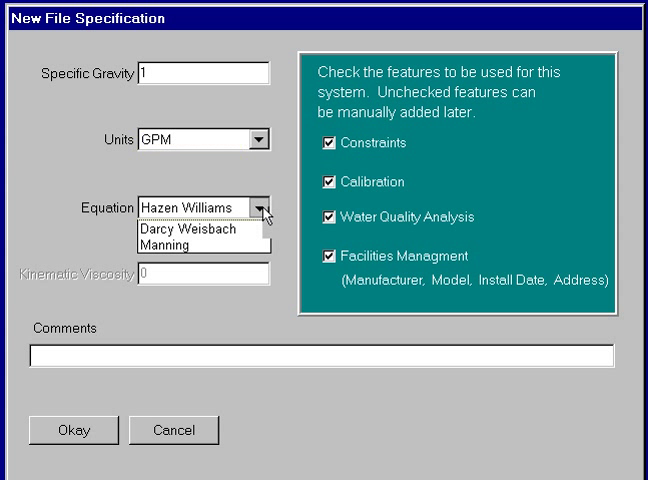
click(200, 208)
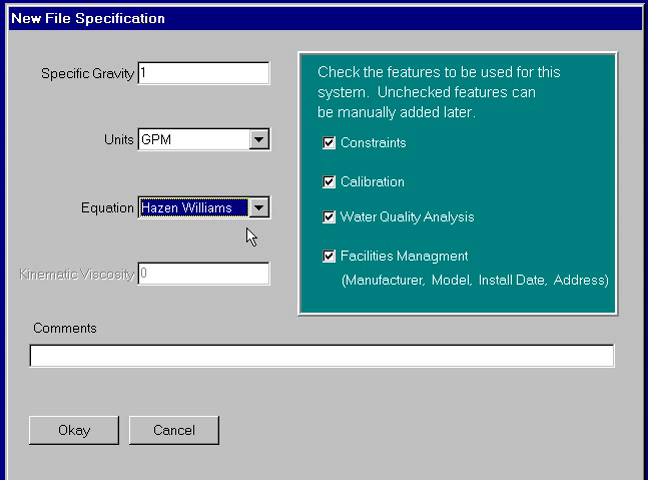
mouse_move(332, 196)
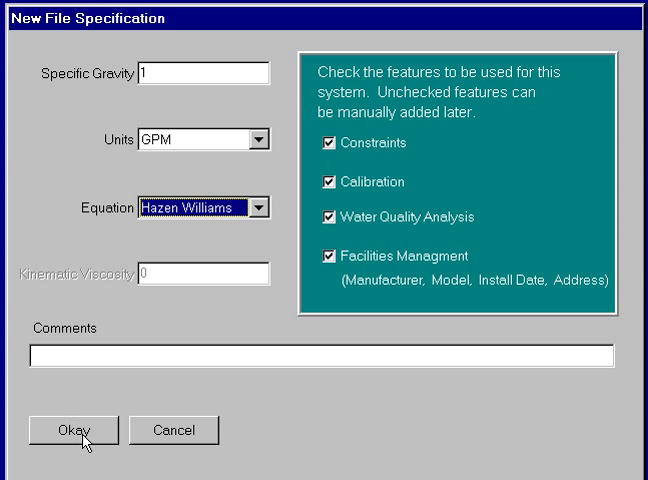
click(72, 430)
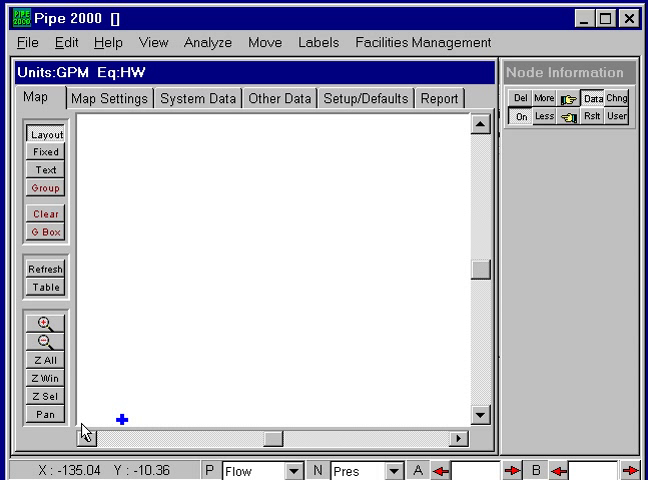
mouse_move(152, 396)
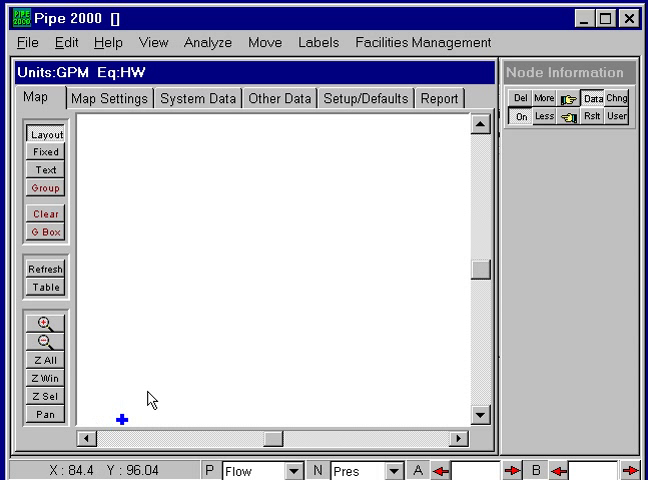
mouse_move(244, 318)
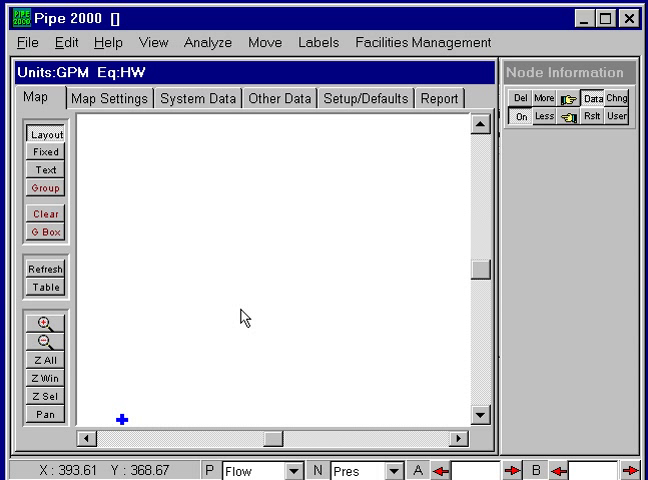
mouse_move(122, 122)
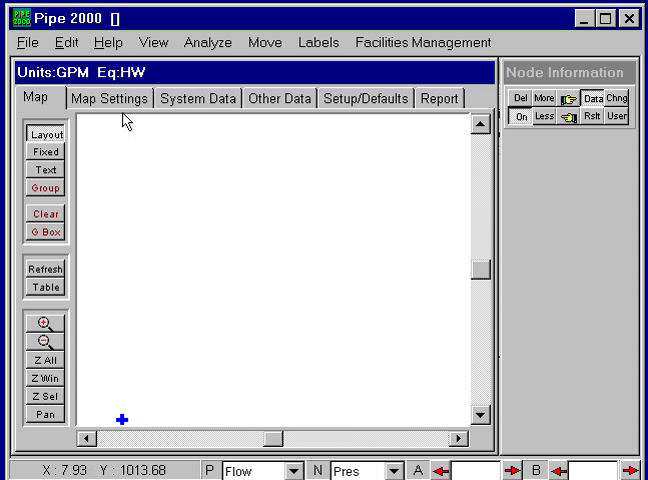
click(108, 98)
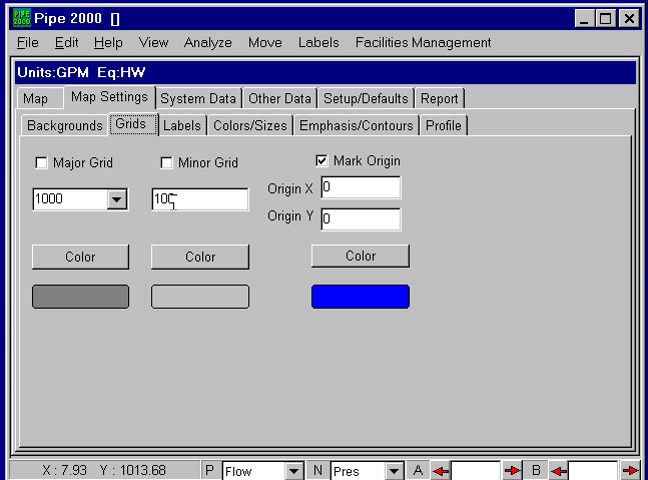
click(156, 162)
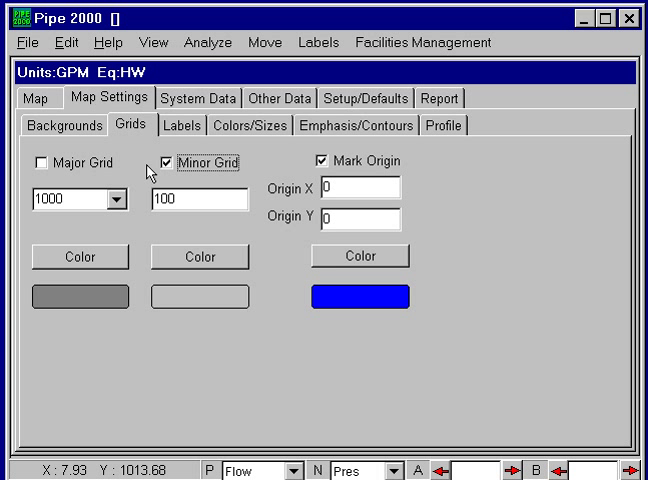
click(40, 162)
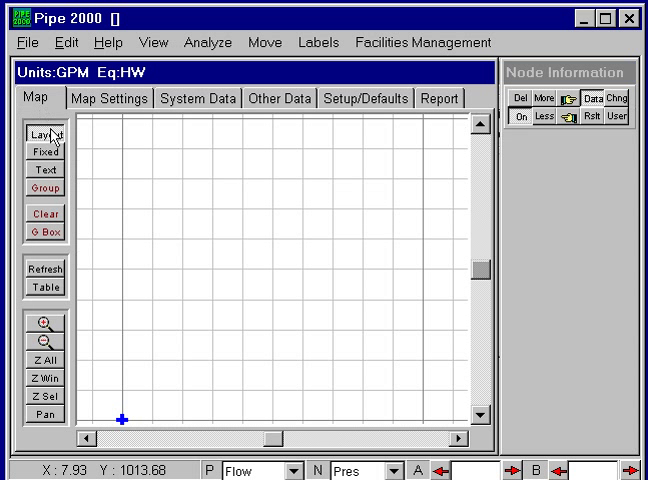
mouse_move(124, 272)
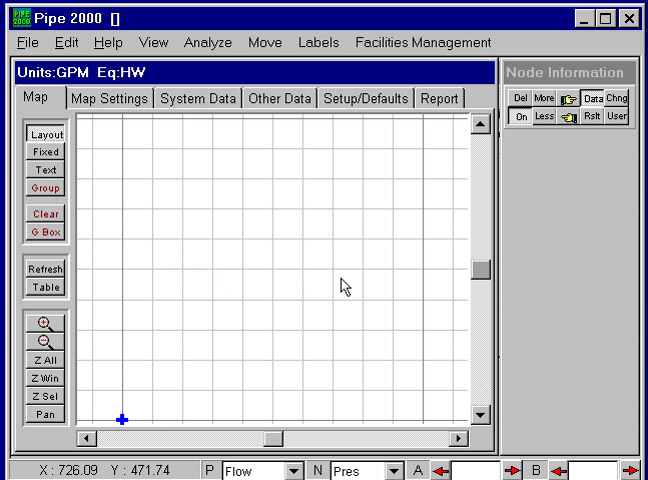
mouse_move(272, 284)
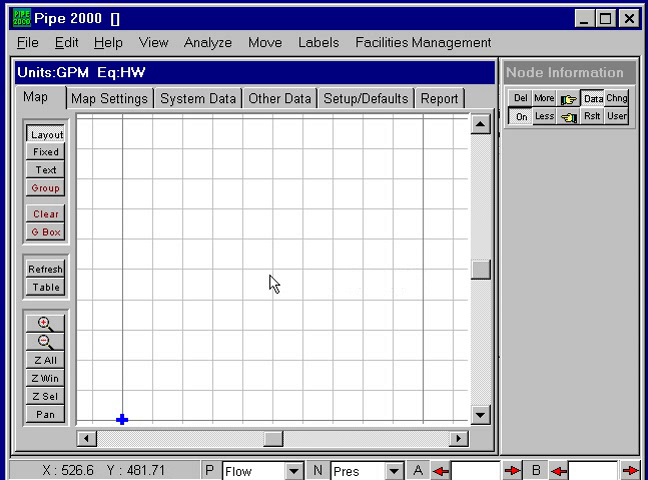
mouse_move(138, 312)
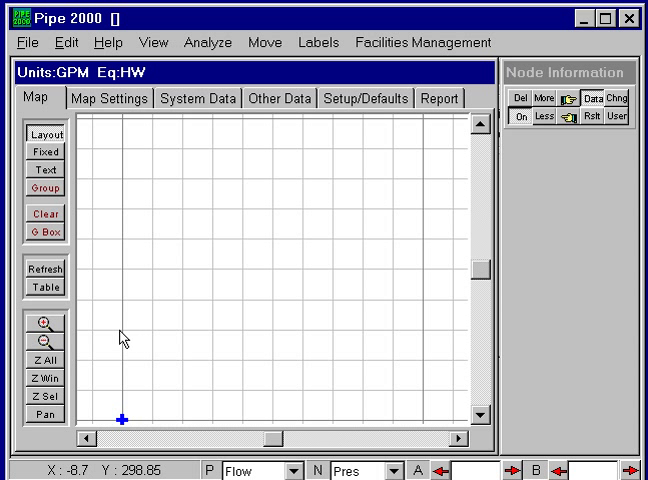
mouse_move(130, 330)
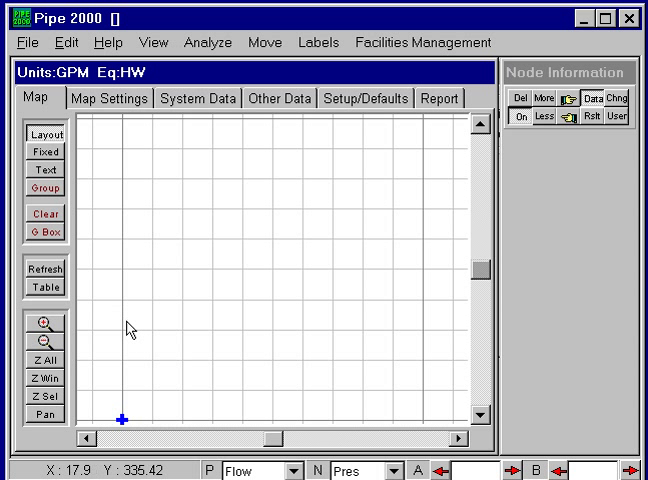
mouse_move(164, 328)
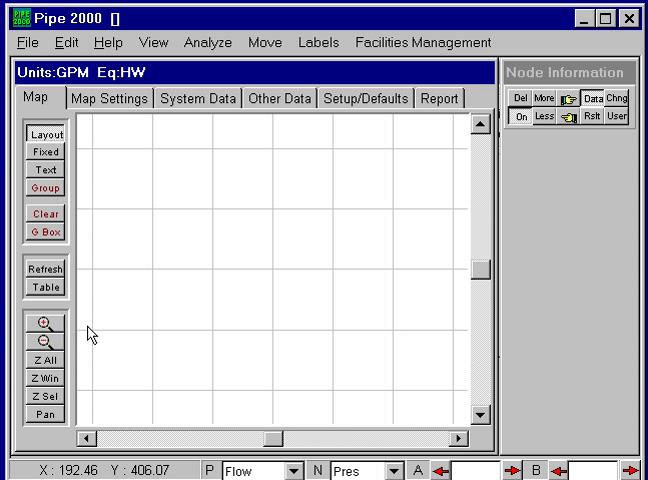
mouse_move(132, 348)
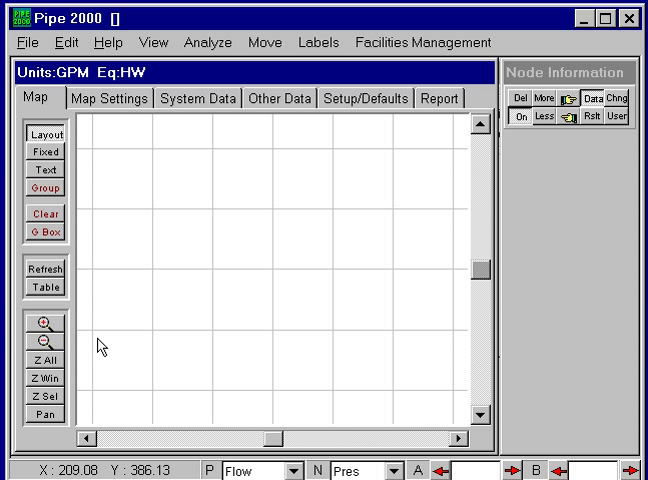
mouse_move(96, 344)
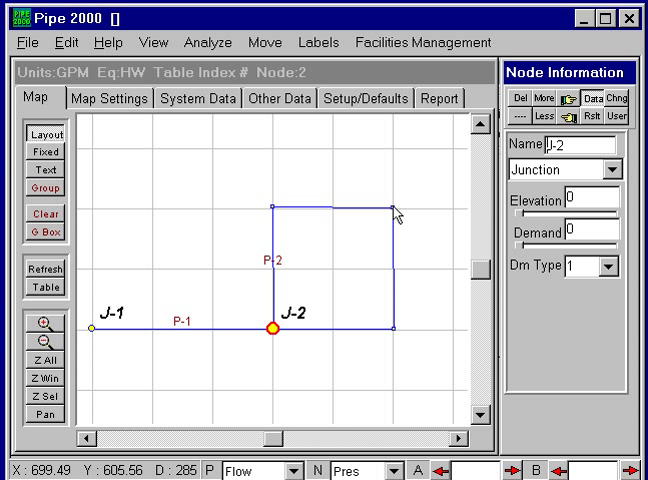
Step: Add a bend point at the loop's upper-right corner while drawing pipe P-2
click(390, 208)
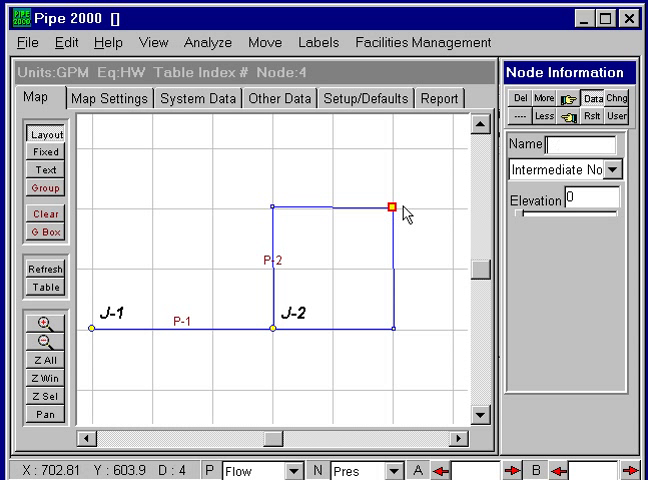
mouse_move(456, 156)
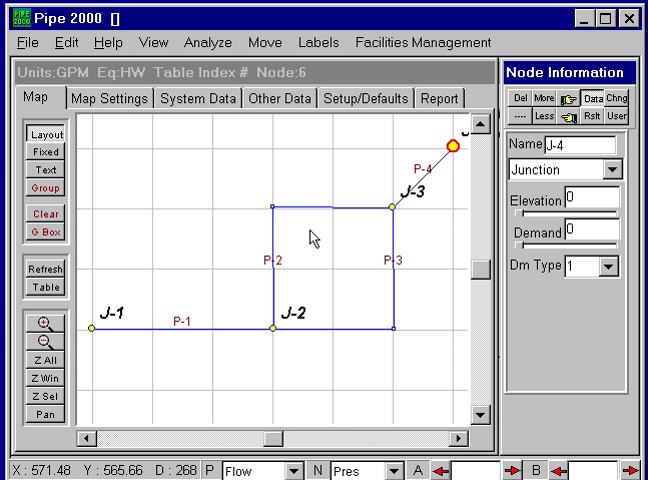
mouse_move(180, 340)
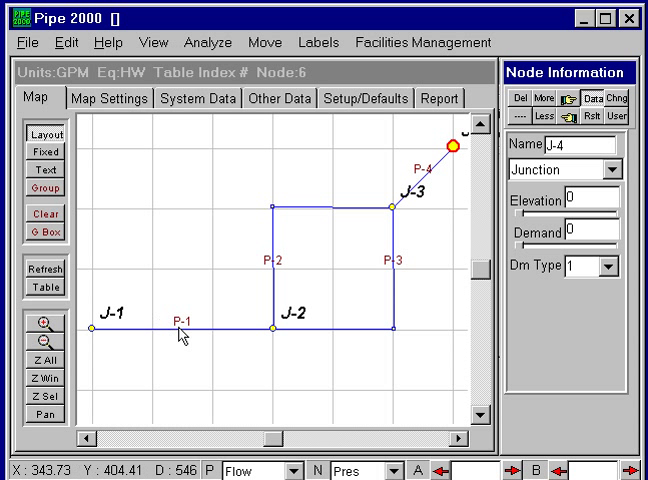
mouse_move(96, 340)
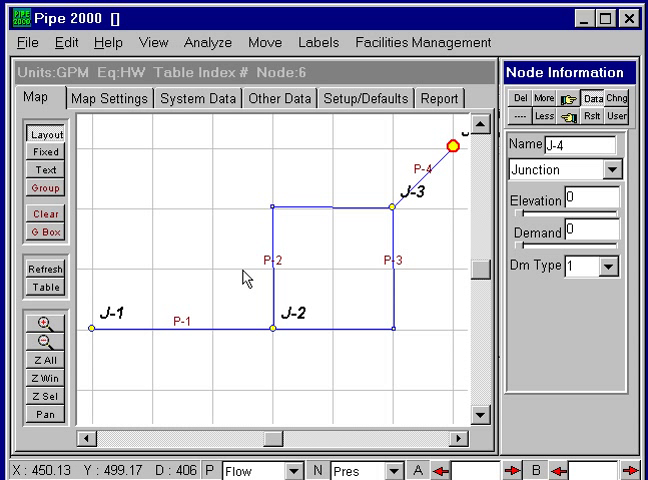
mouse_move(450, 148)
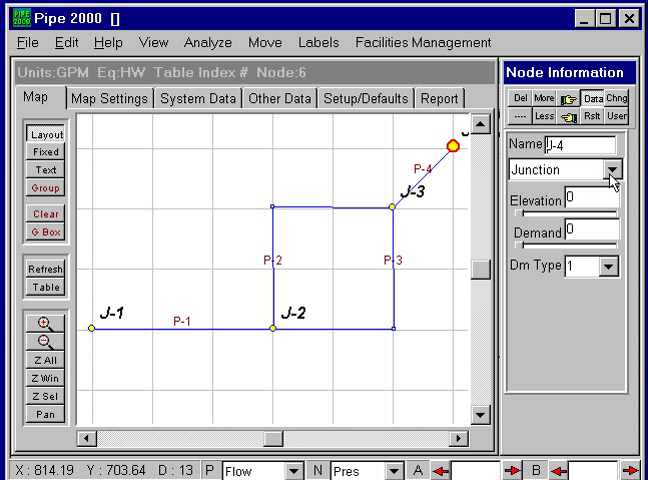
Step: Change end node J-4 to a Reservoir, then select J-1 to change its node type too
click(608, 168)
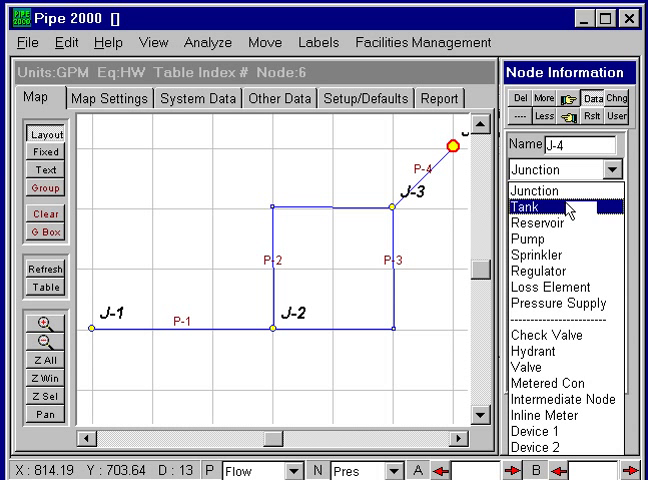
click(544, 224)
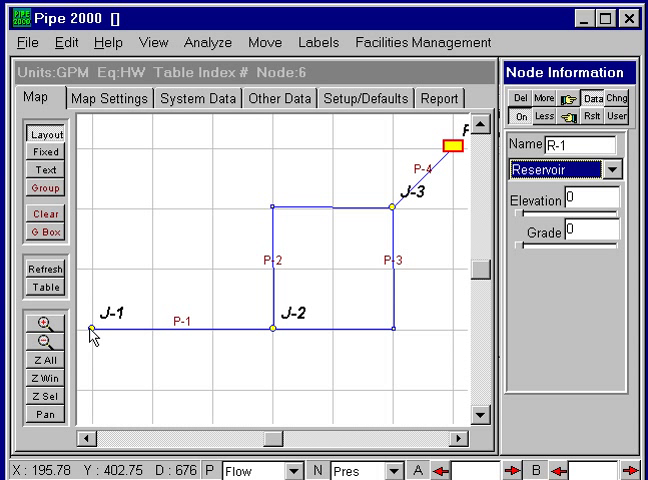
click(96, 328)
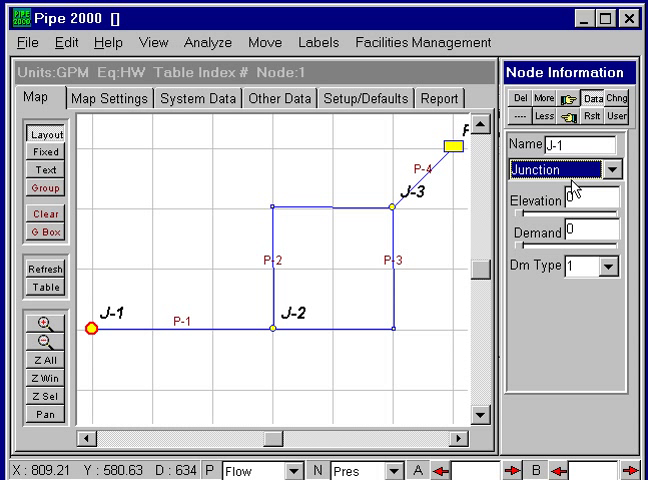
click(612, 168)
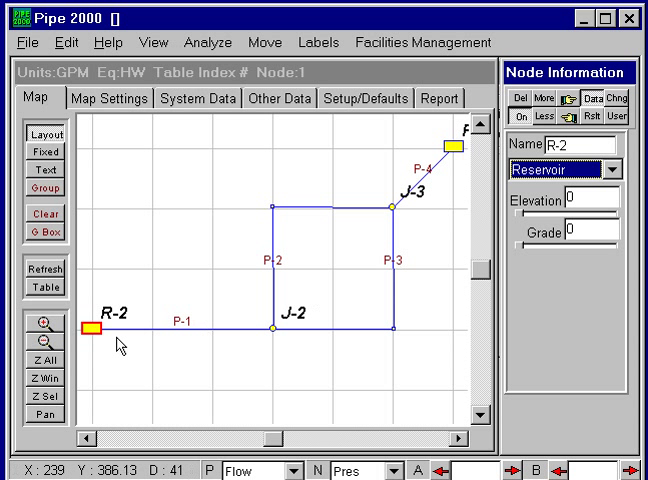
mouse_move(222, 336)
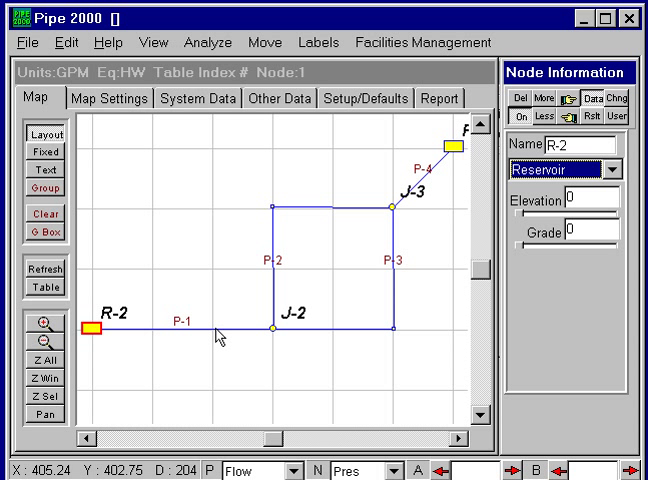